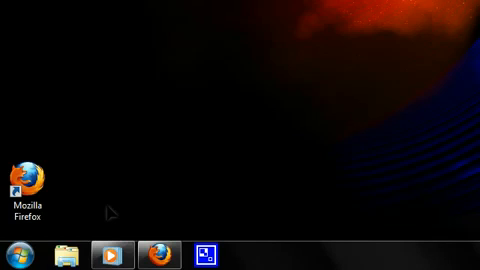
pyautogui.moveTo(110, 115)
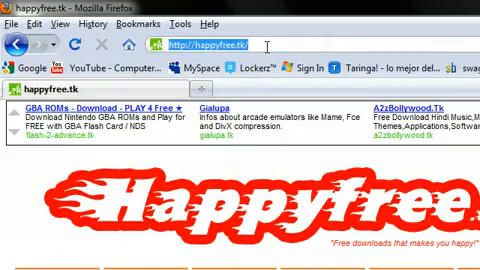
# Step: Scroll down to the Operating Systems section listing Windows 7 Ultimate 32-bit's three download parts
pyautogui.scroll(-3)
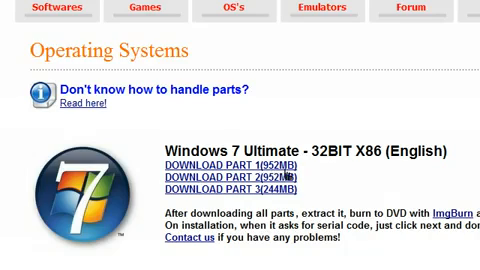
pyautogui.click(227, 160)
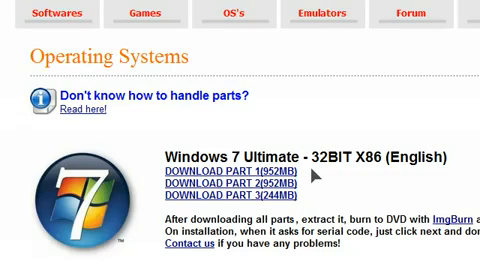
pyautogui.scroll(-3)
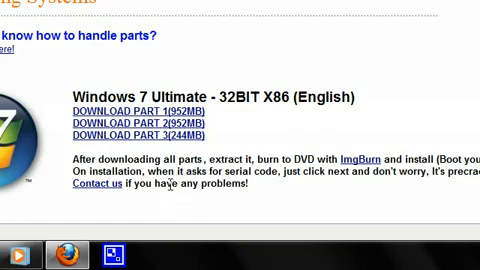
# Step: Scroll the Operating Systems page back to the Happyfree banner and section categories
pyautogui.scroll(-3)
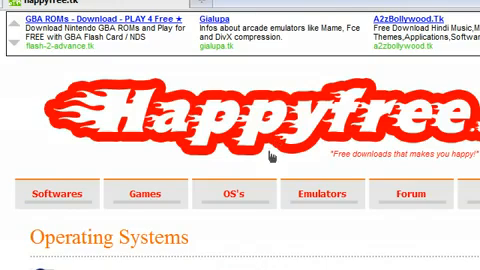
# Step: Scroll back down to the Windows 7 Ultimate entry and its three download part links
pyautogui.scroll(-3)
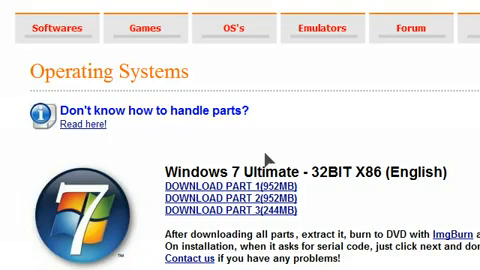
pyautogui.moveTo(165, 180)
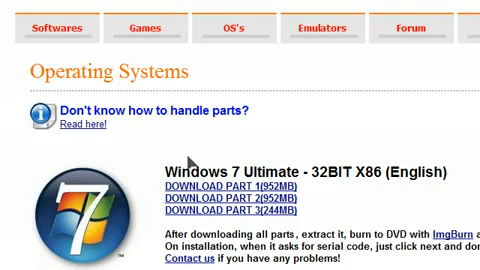
pyautogui.scroll(-3)
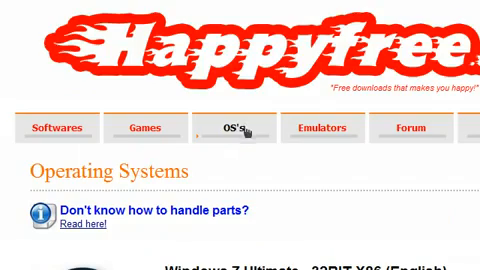
pyautogui.scroll(-3)
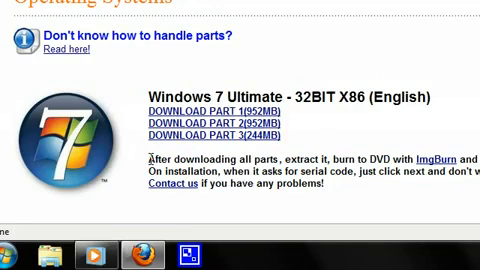
pyautogui.moveTo(160, 228)
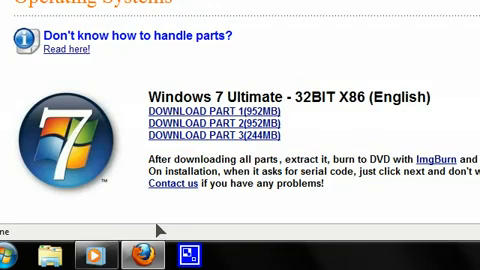